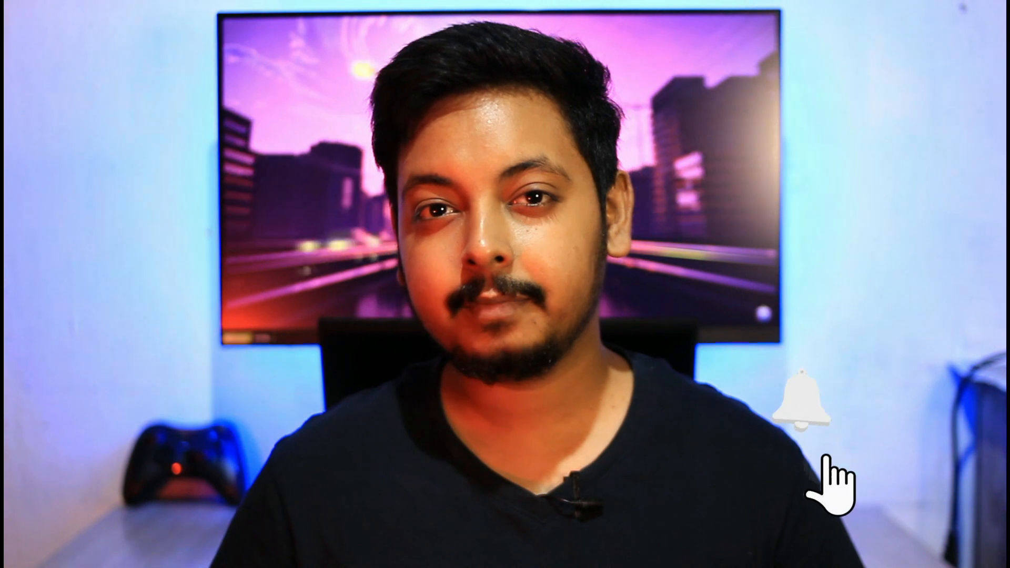
left_click(800, 404)
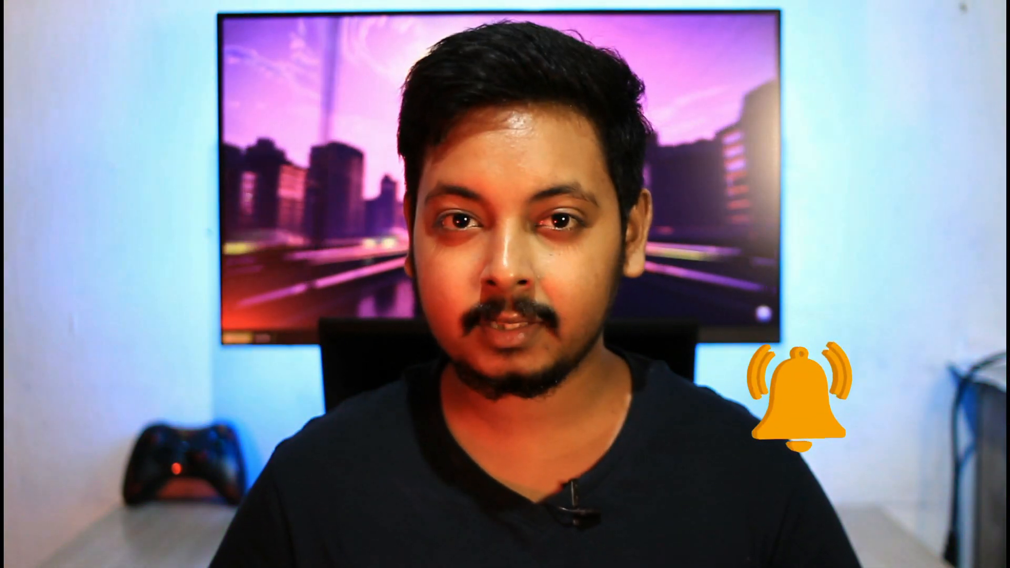